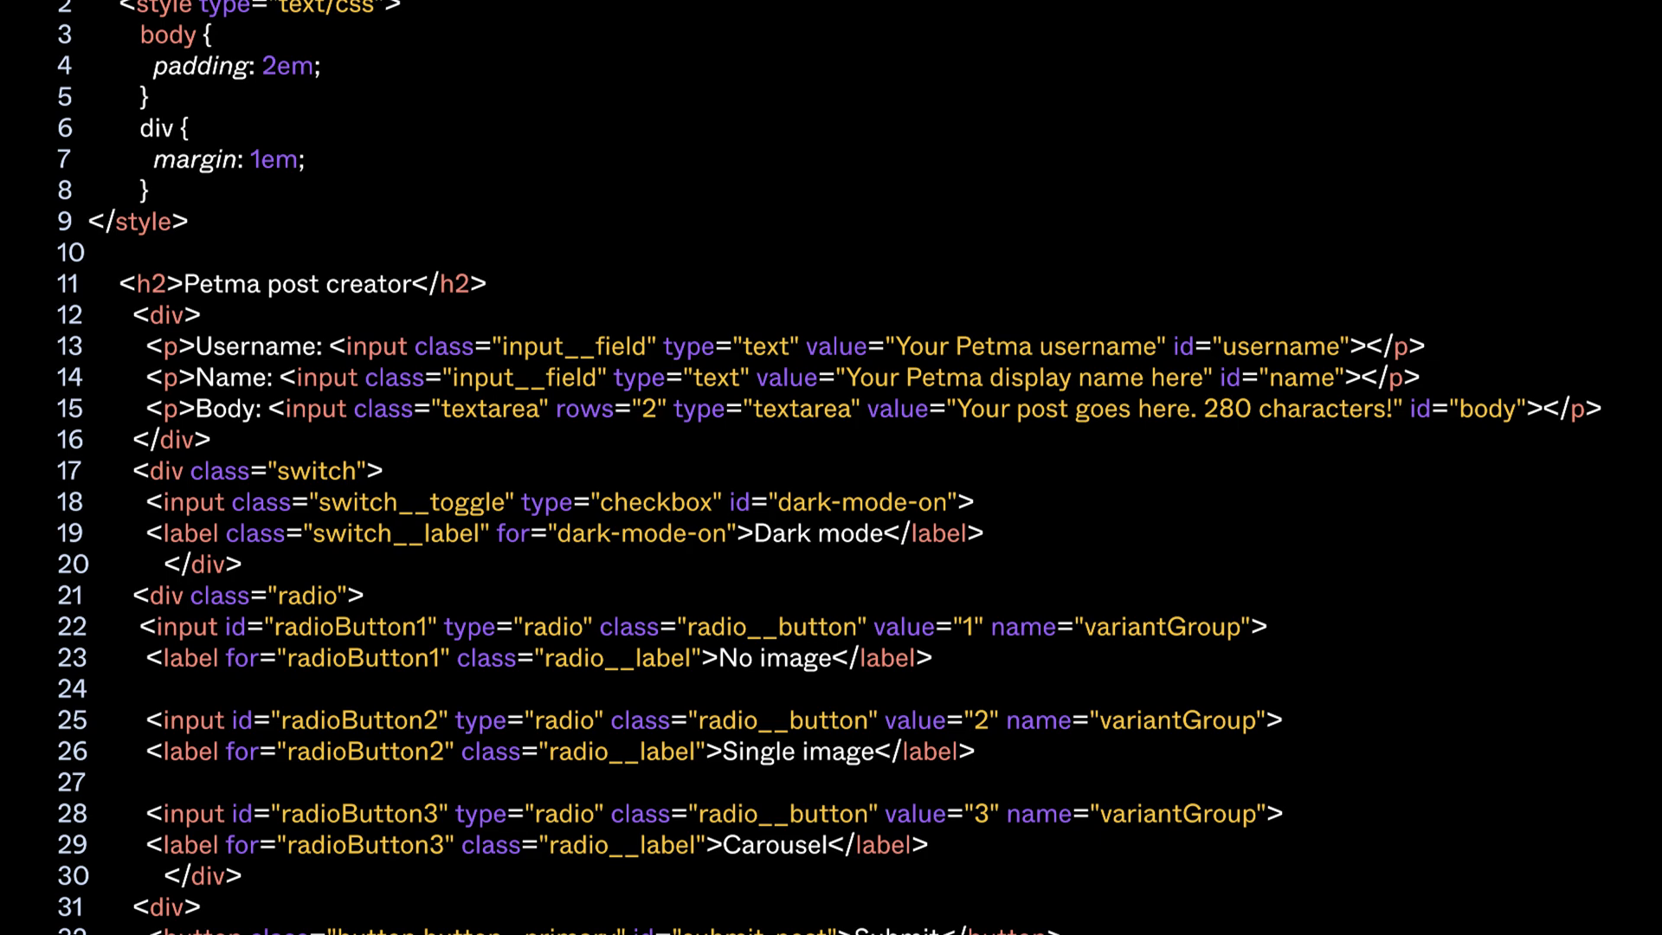
- Show the Plugins menu with Manage plugins and Browse plugins in Community
scroll("down", 3)
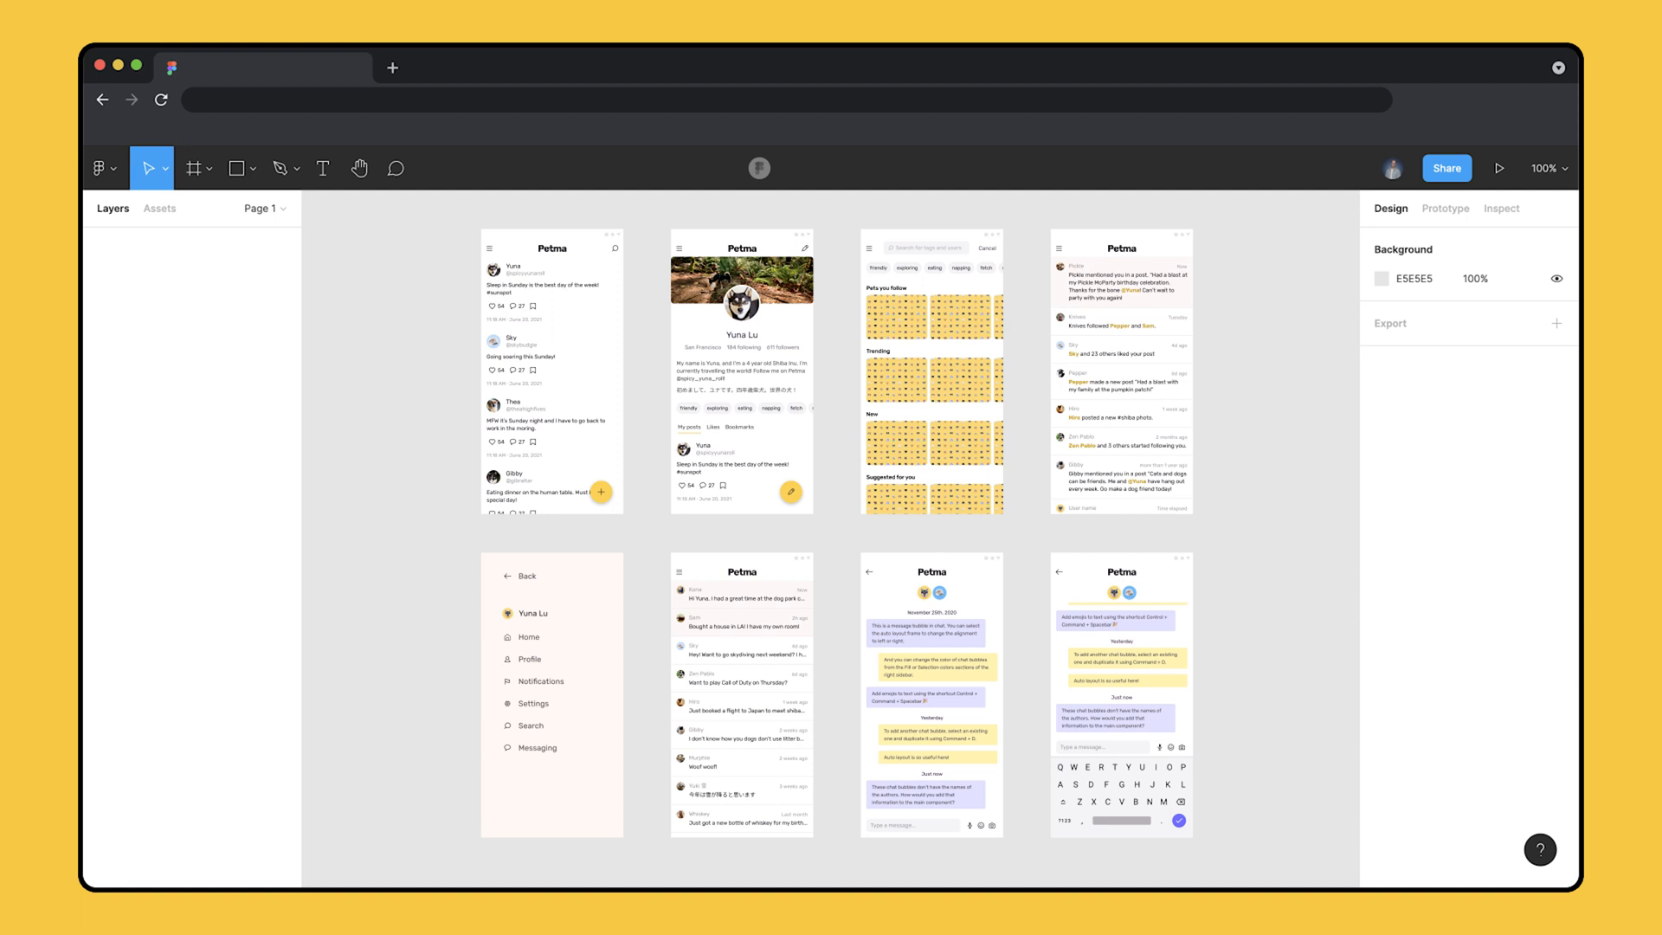
mouse_move(848, 519)
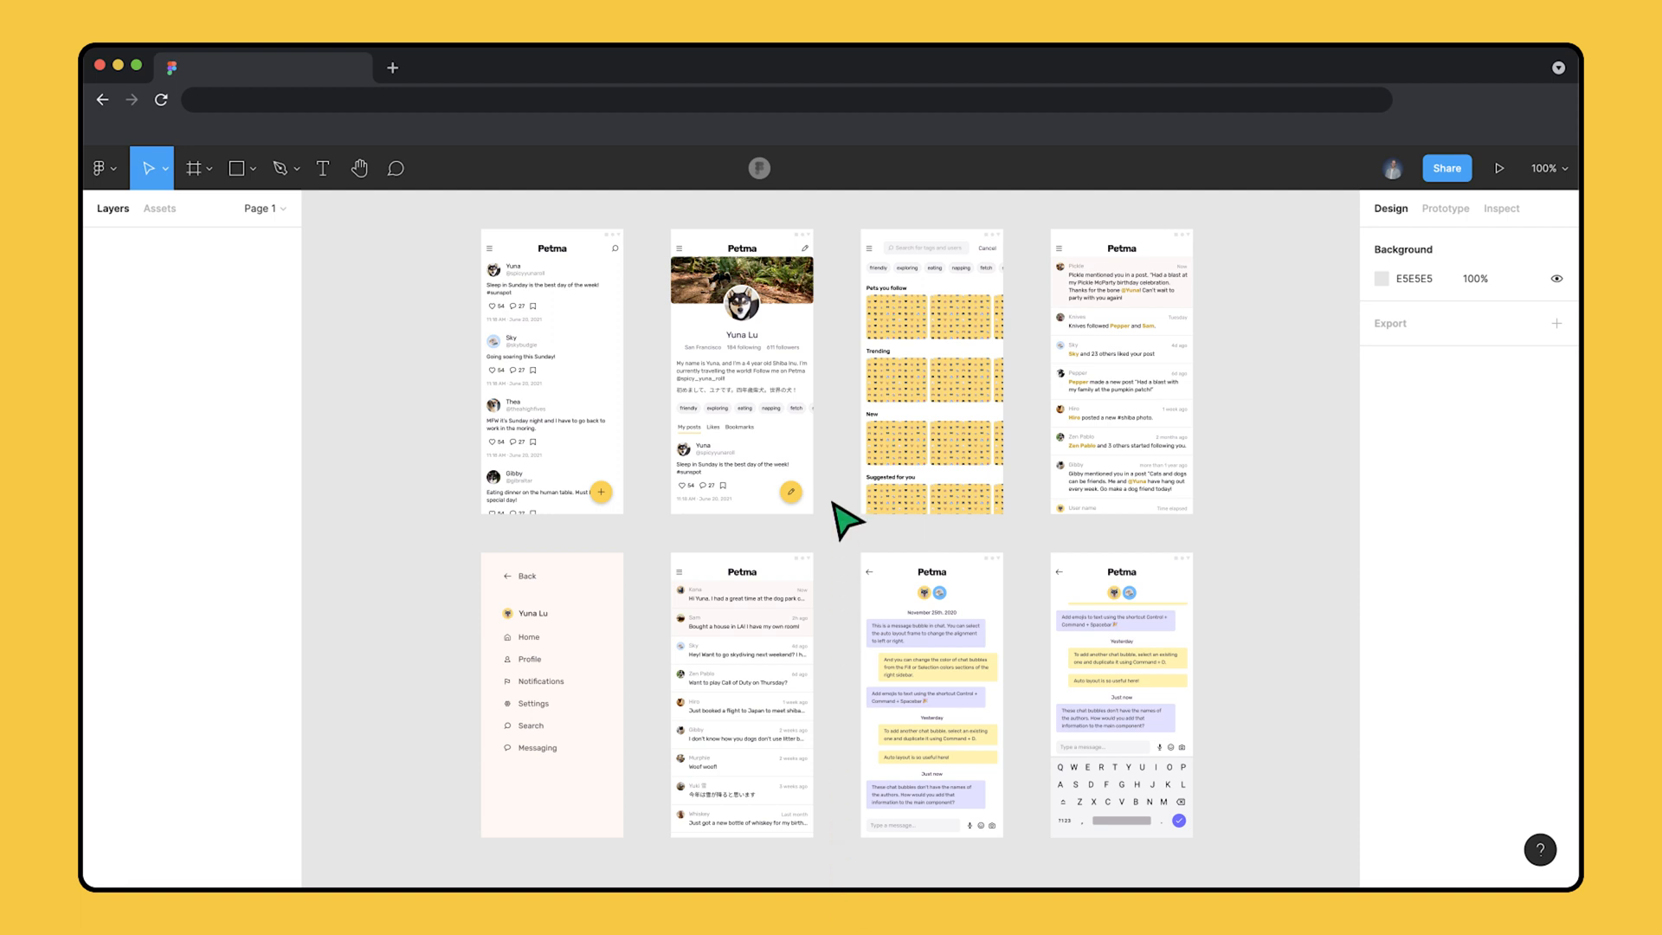
left_click(103, 168)
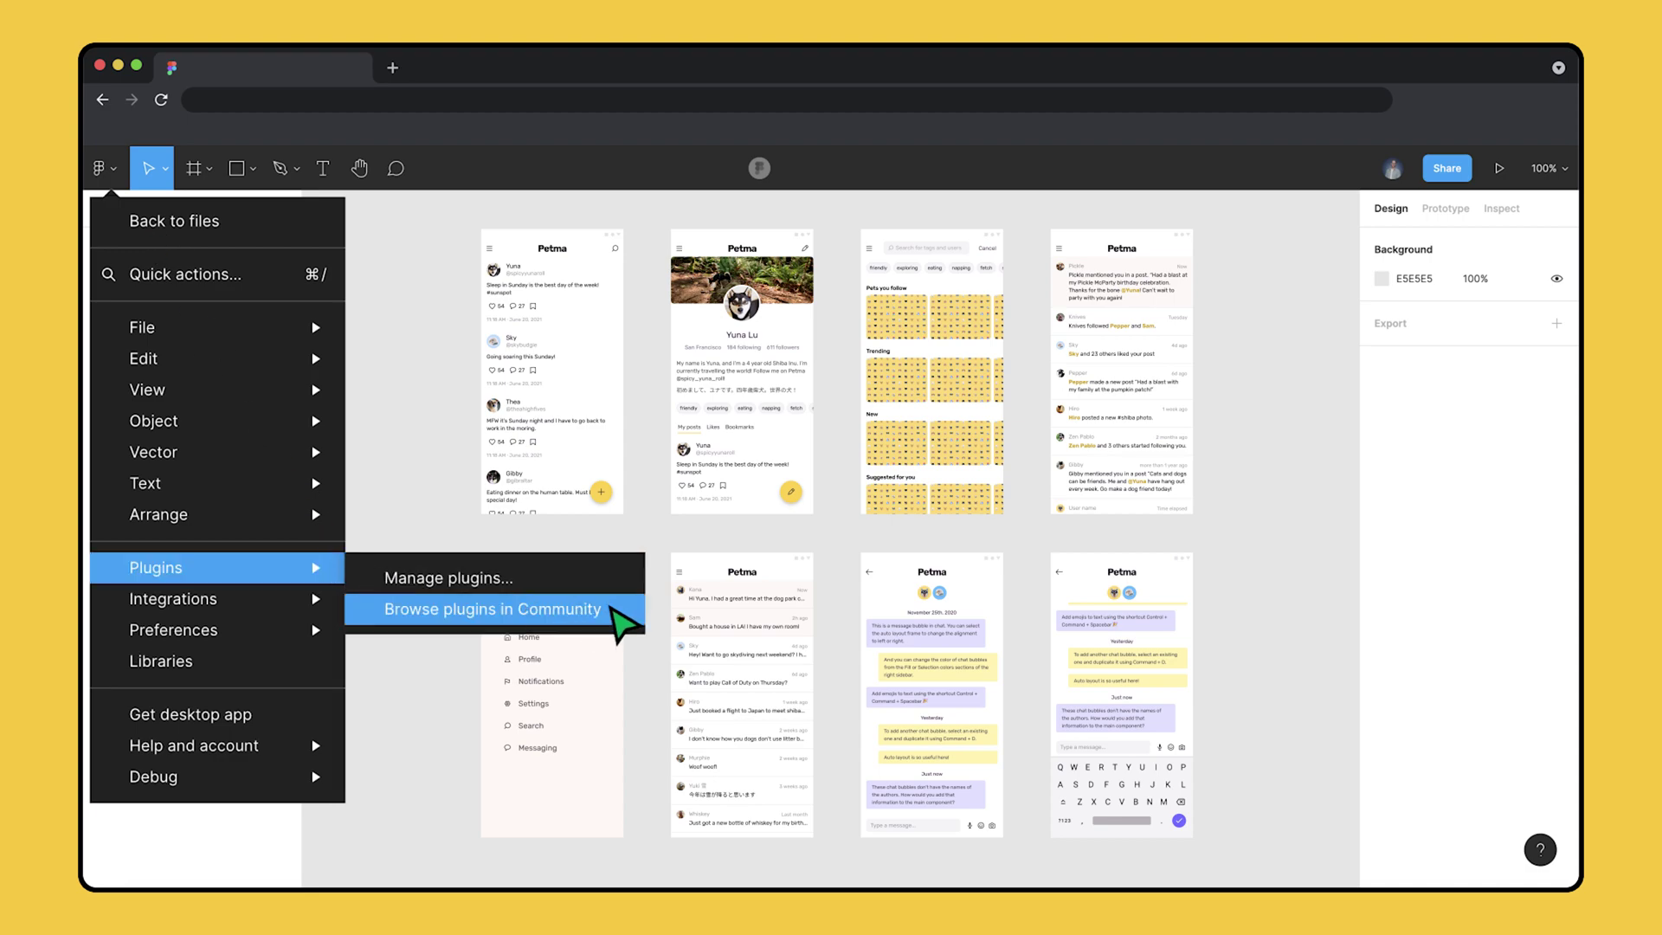
left_click(494, 608)
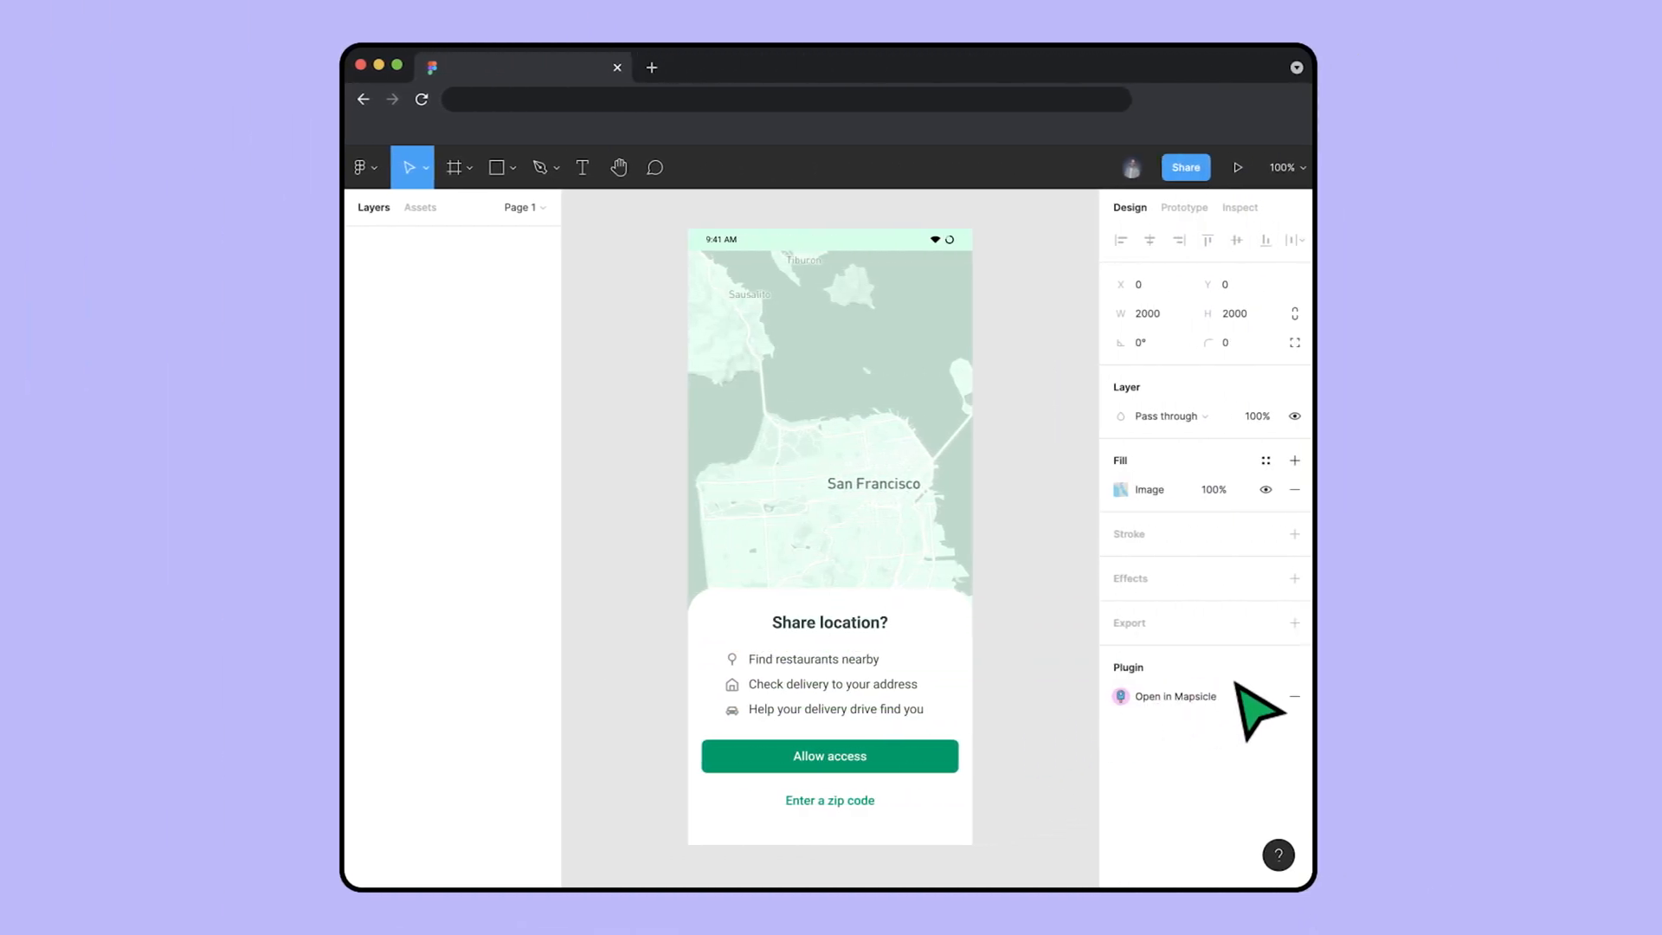
- Run Open in Mapsicle from the Design panel's Plugin section on the San Francisco map
left_click(1162, 695)
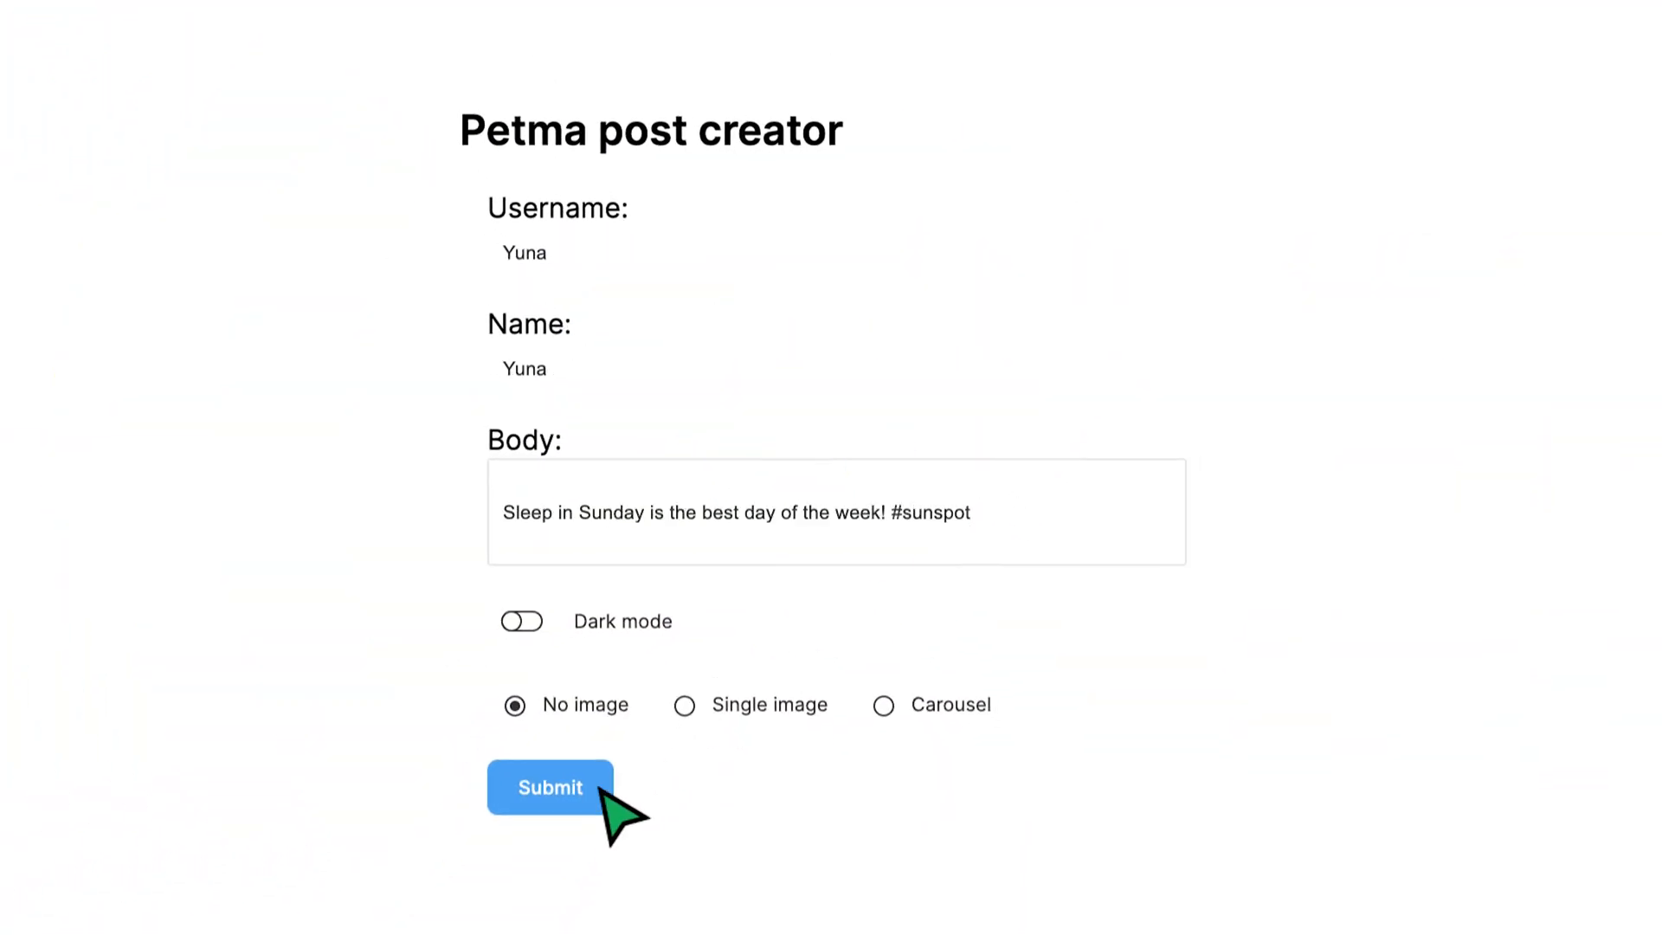
- Submit the Yuna post form, choose the With UI & browser APIs template, and save the plugin
left_click(549, 788)
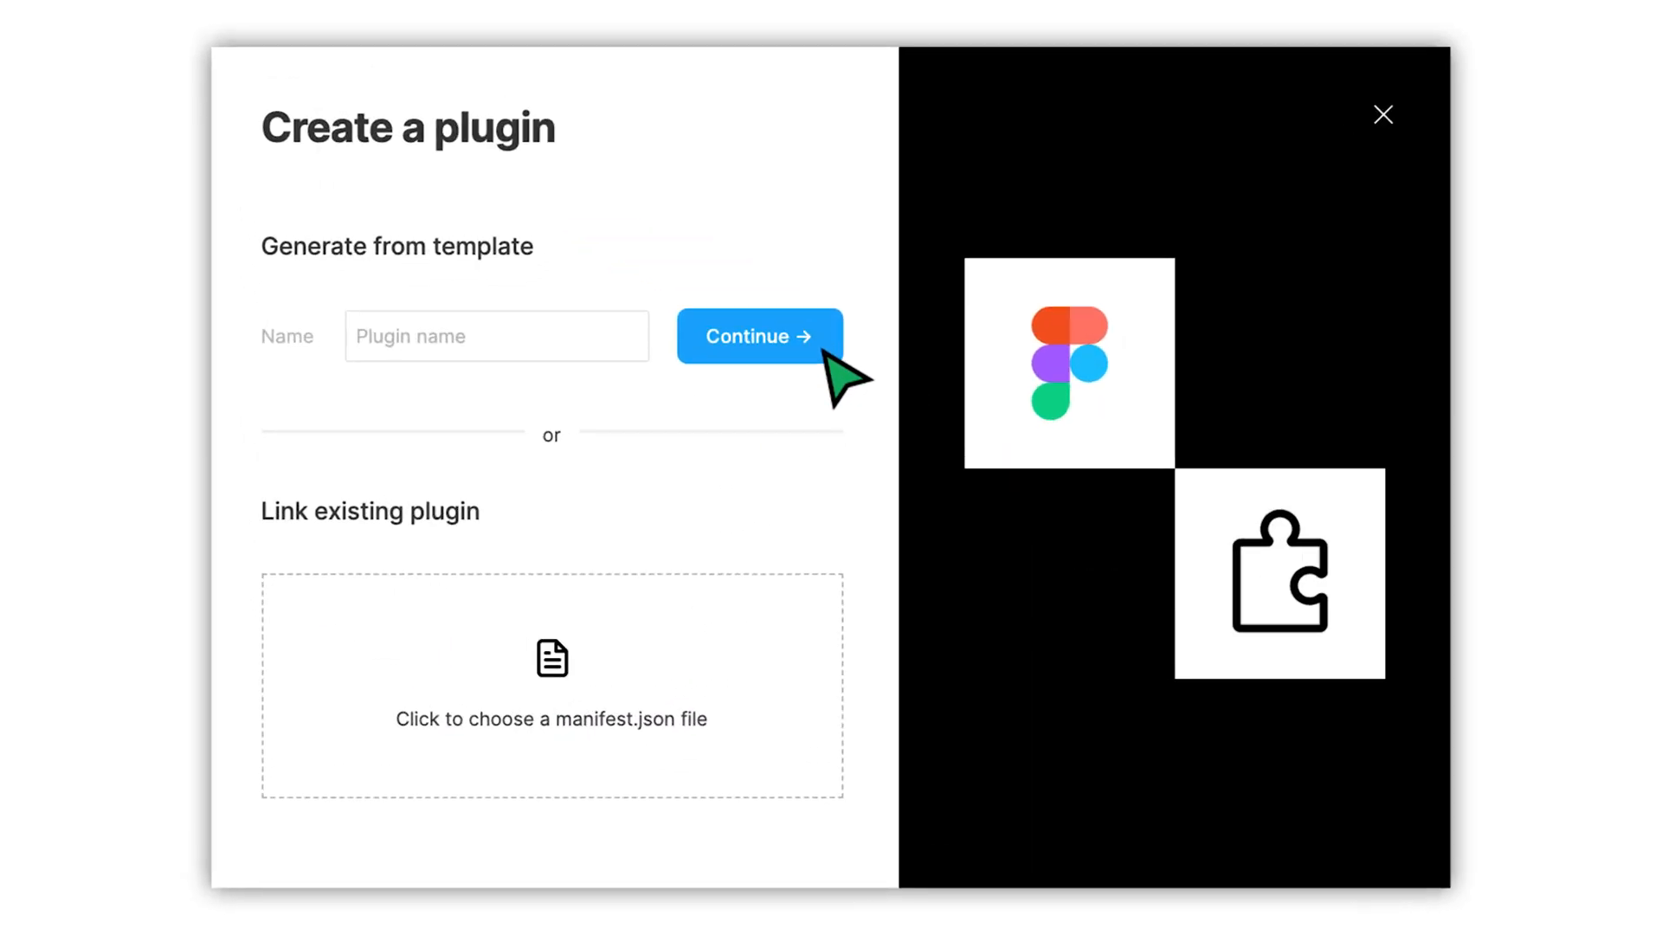
left_click(759, 336)
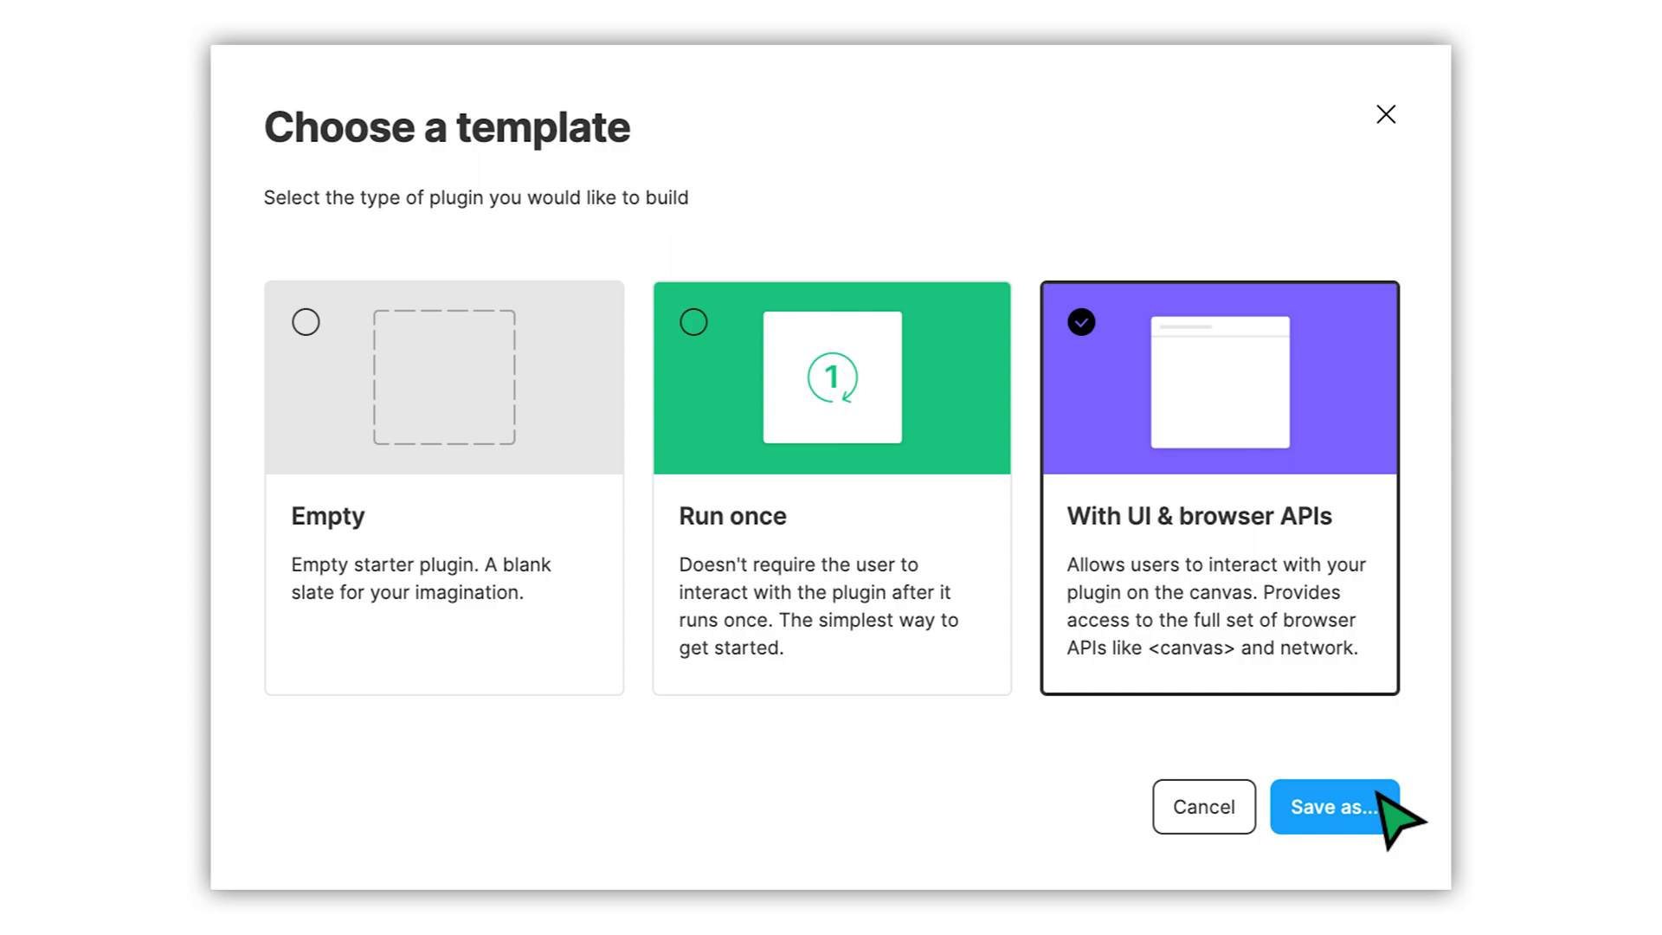
left_click(1332, 806)
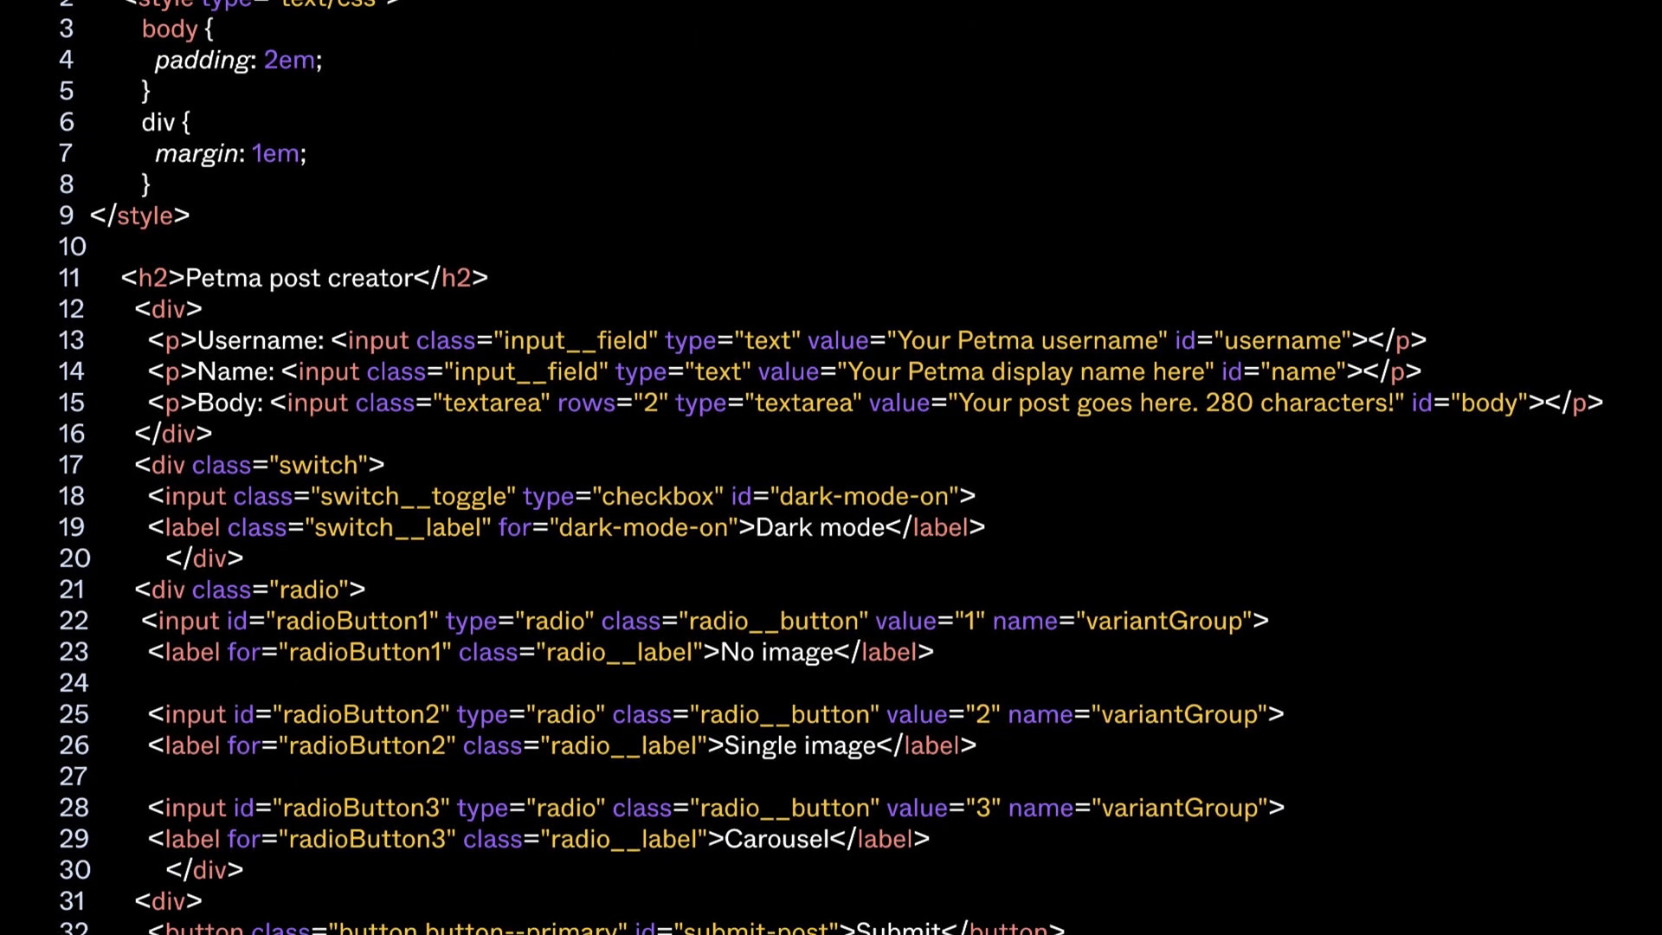
scroll("down", 3)
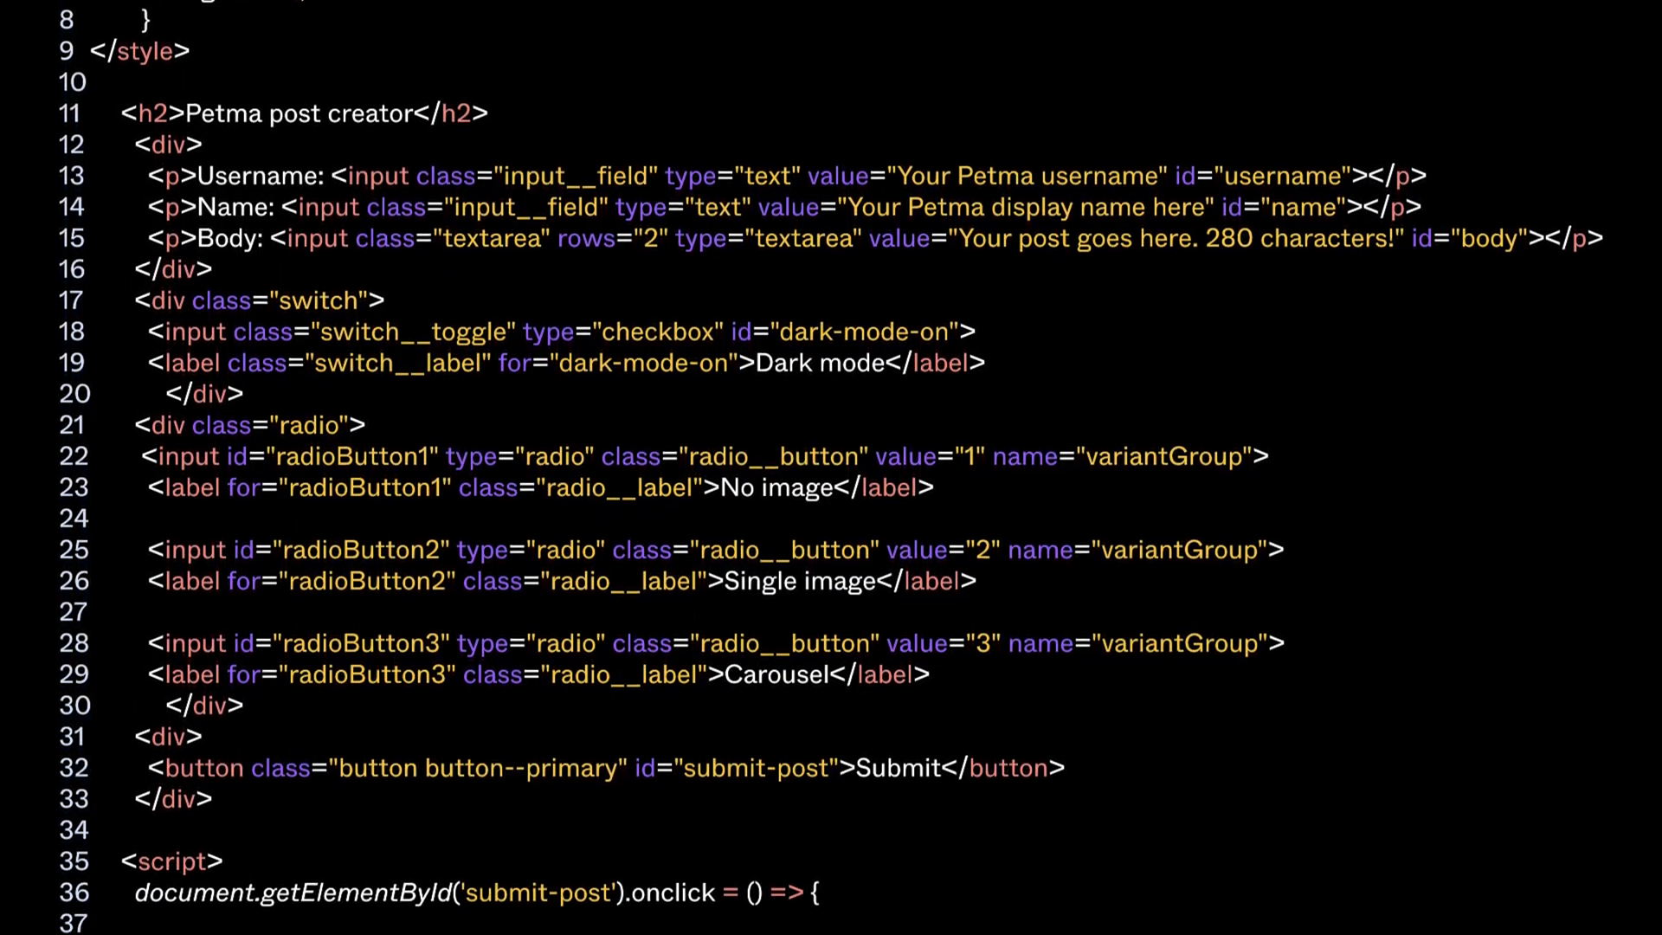
scroll("down", 3)
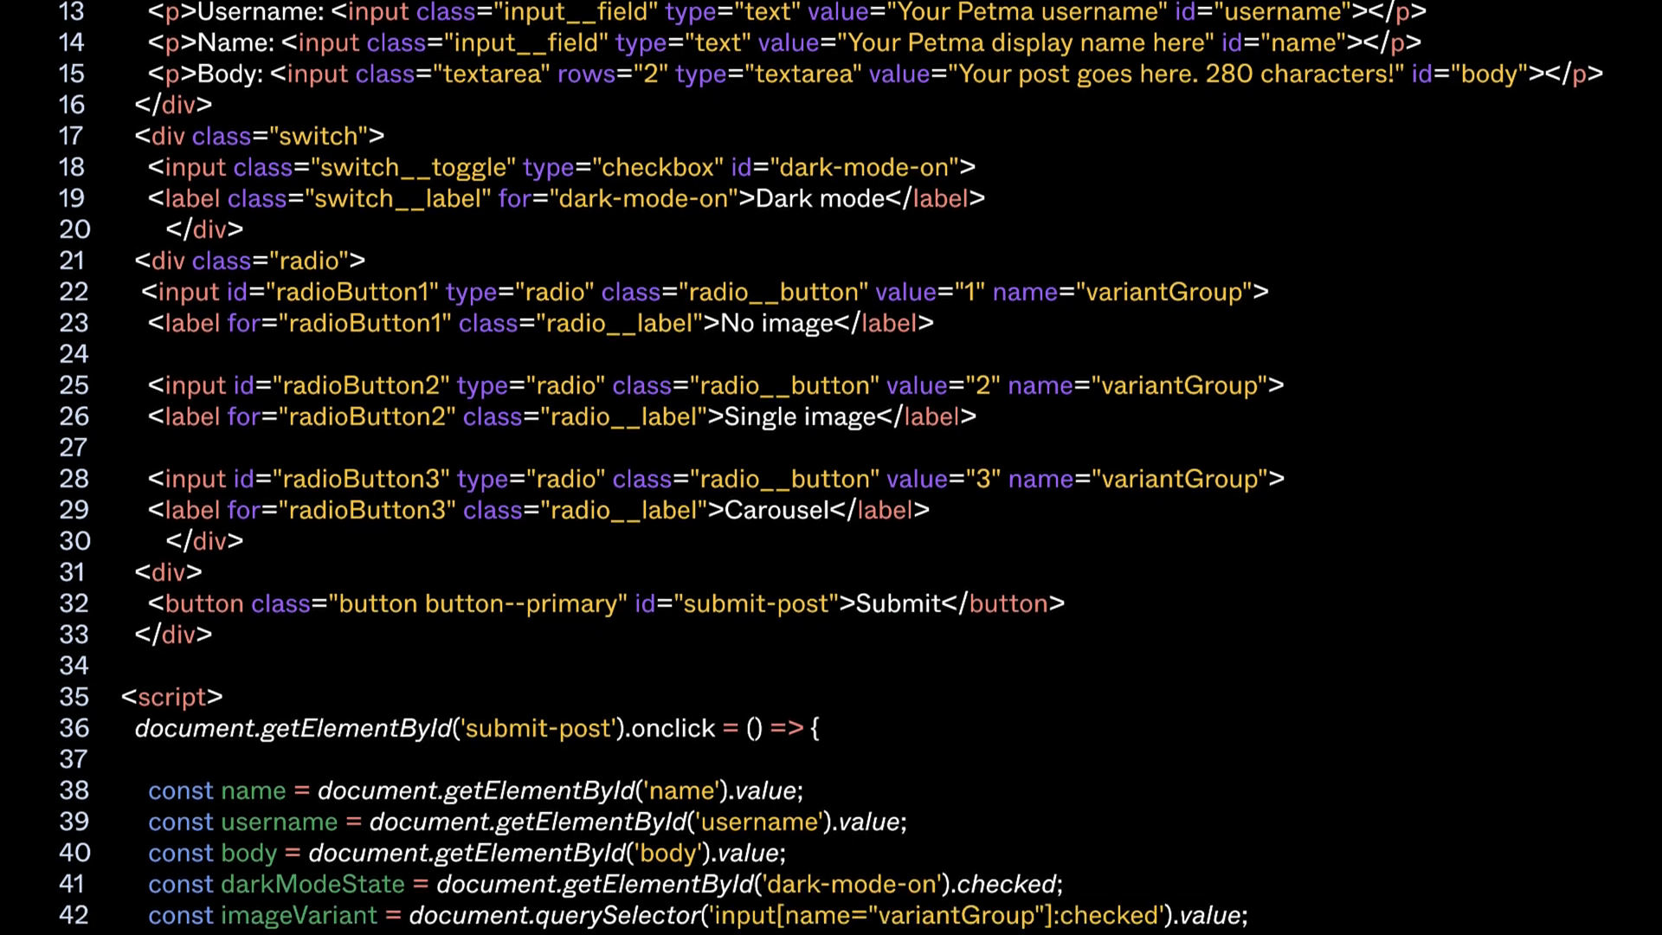